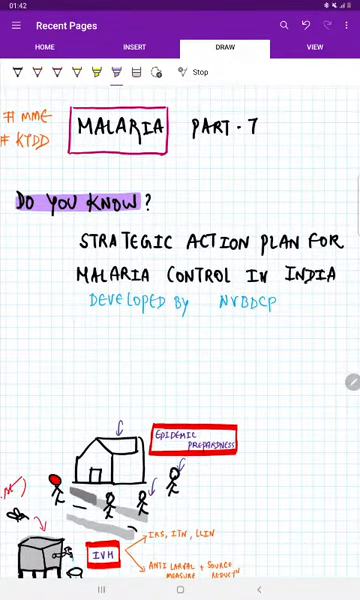
scroll("down", 3)
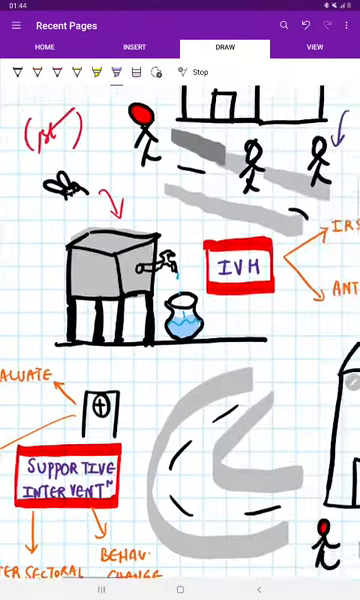
scroll("down", 3)
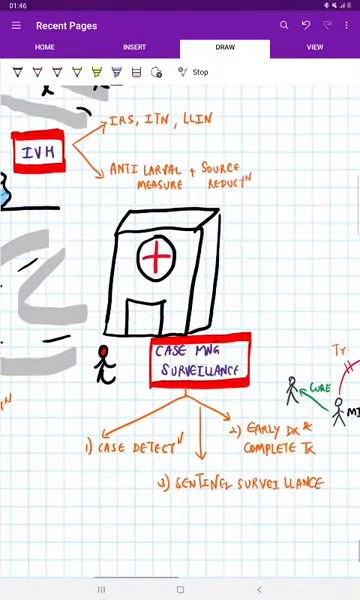
scroll("down", 3)
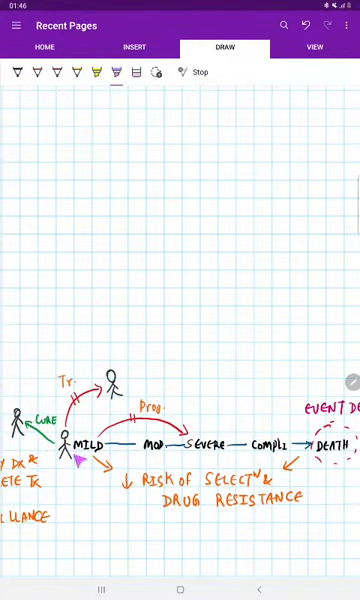
scroll("left", 3)
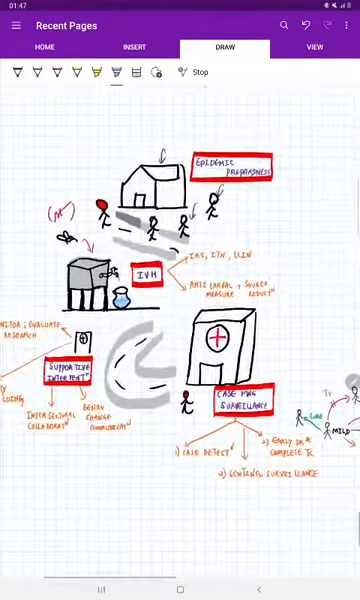
scroll("down", 3)
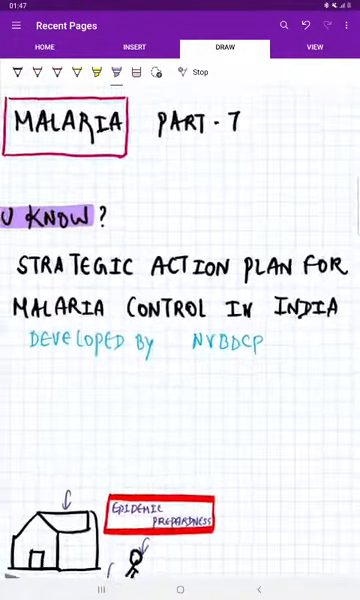
scroll("down", 3)
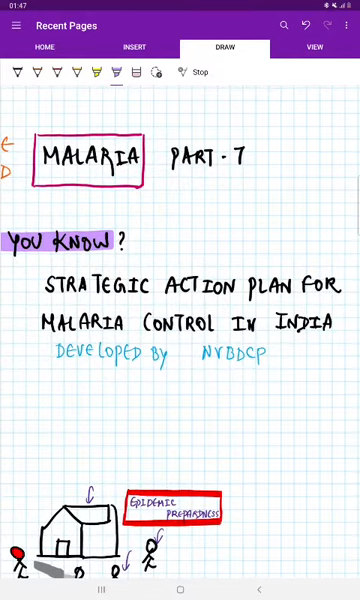